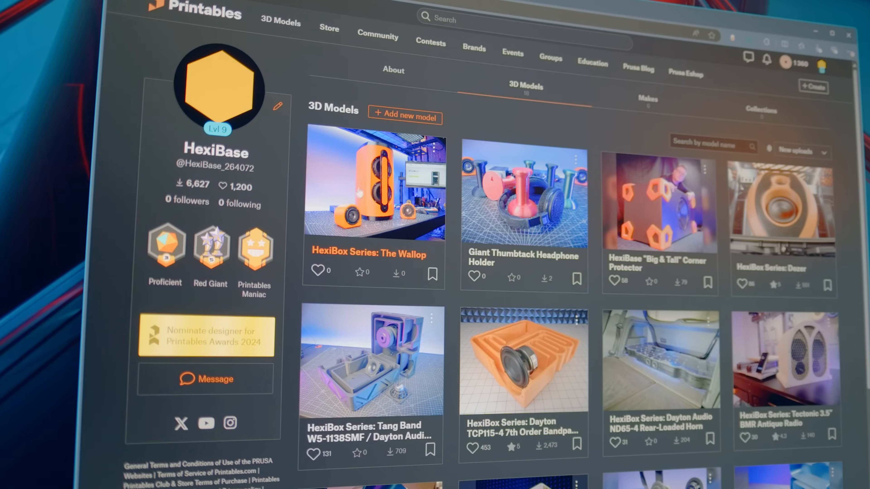
Open the 'HexiBox Series: The Wallop' model page from the HexiBase profile's 3D Models list
{"action": "left_click", "coordinate": [373, 186]}
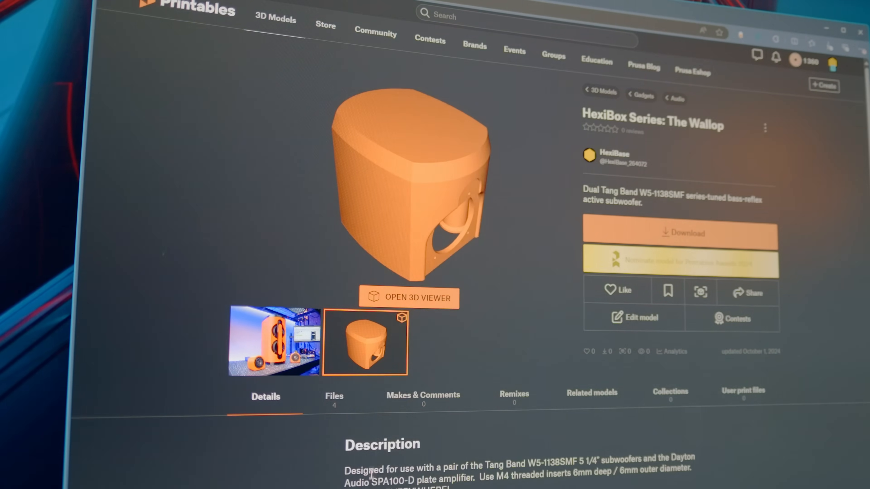